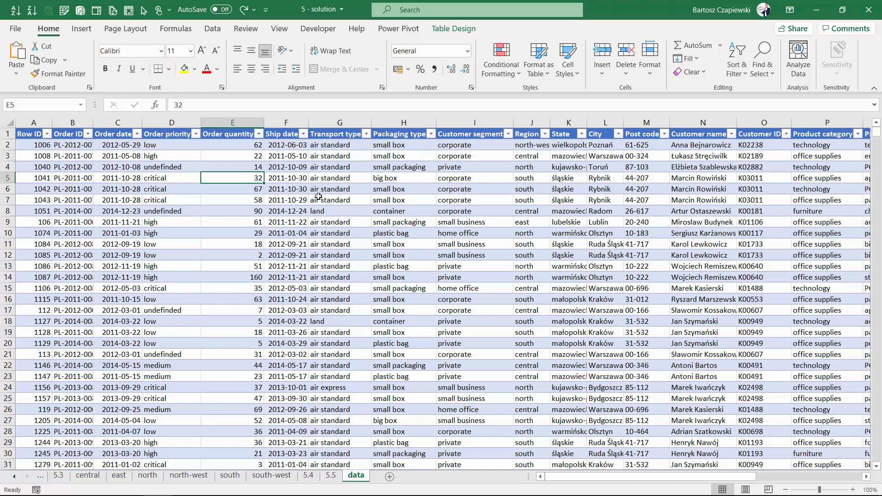
- Insert a PivotTable on a new sheet summing Sales by Region, totalling 31,331,759.62
left_click(80, 28)
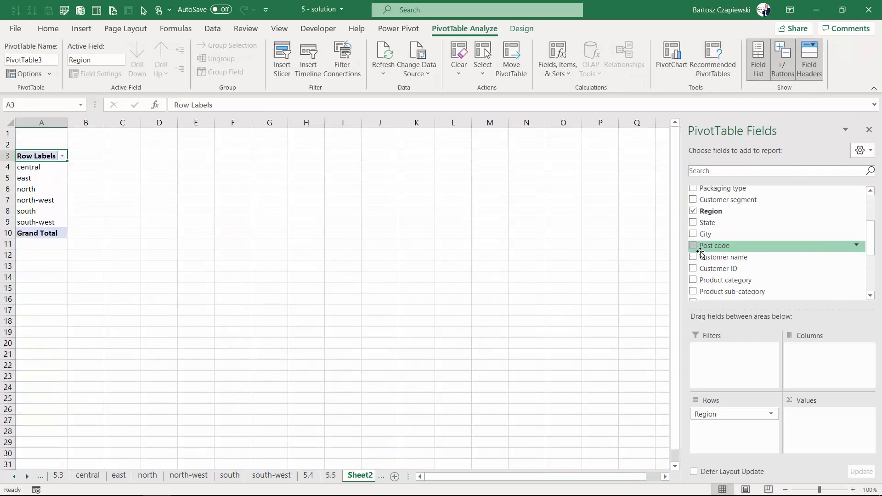
left_click(693, 258)
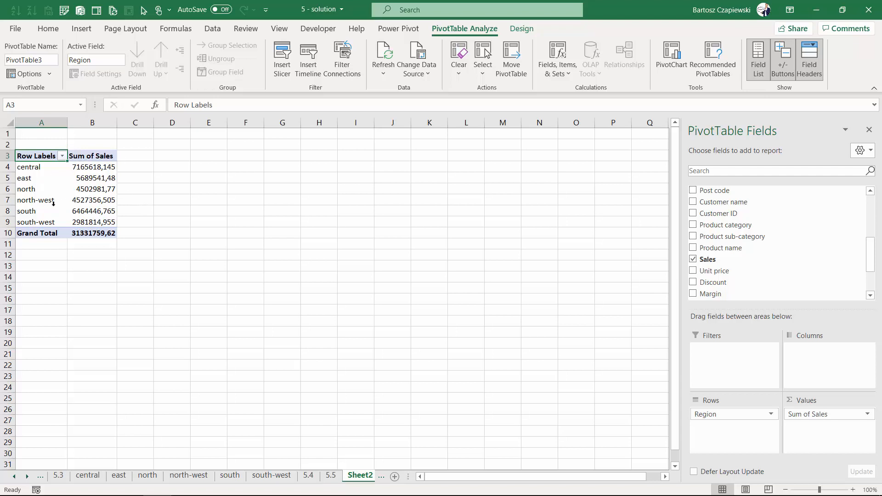
left_click(93, 166)
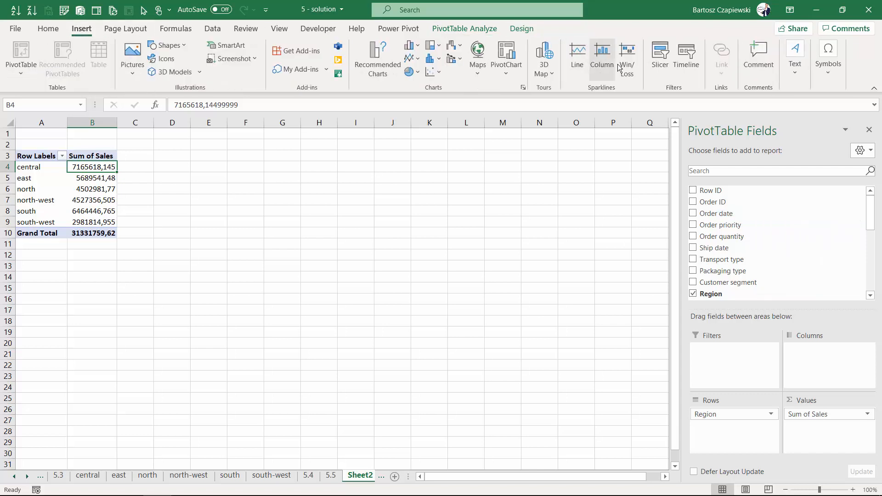
- Insert a timeline for the Order date field beside the regional sales pivot
left_click(686, 56)
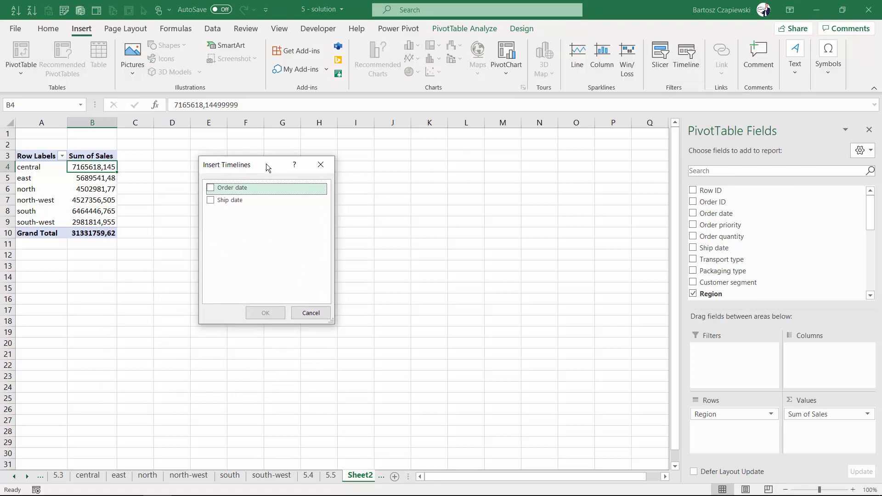
mouse_move(243, 201)
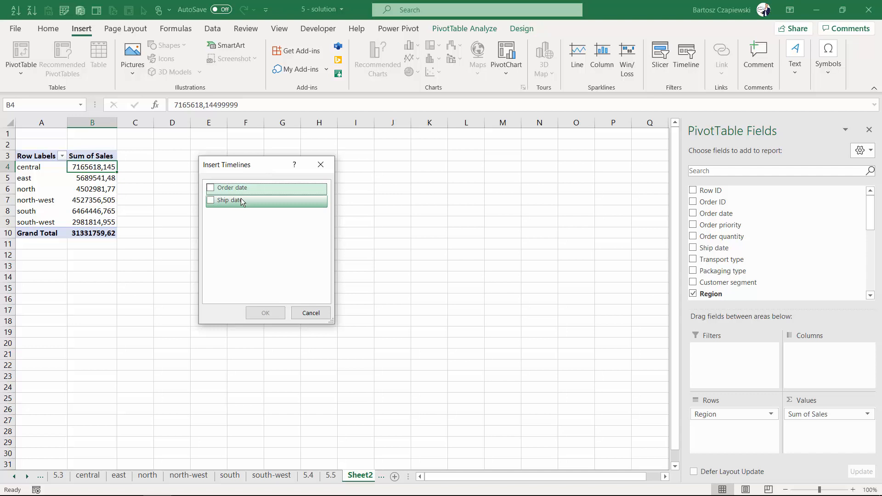
mouse_move(230, 188)
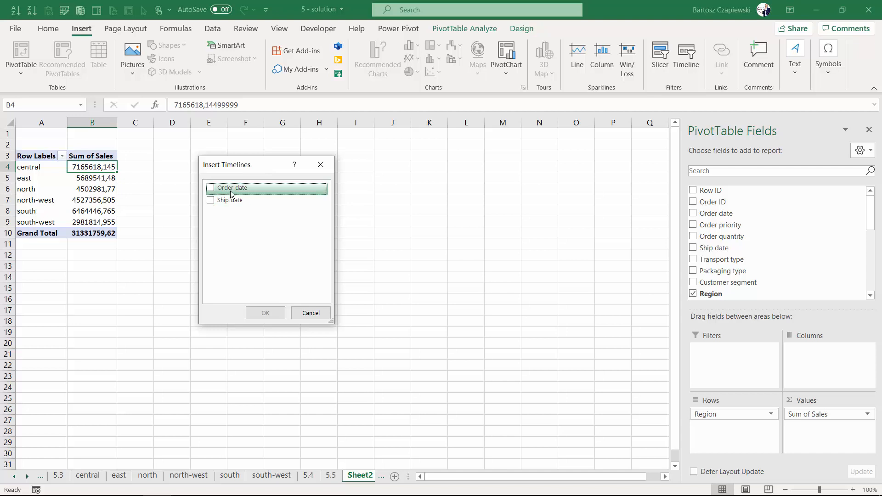
left_click(210, 187)
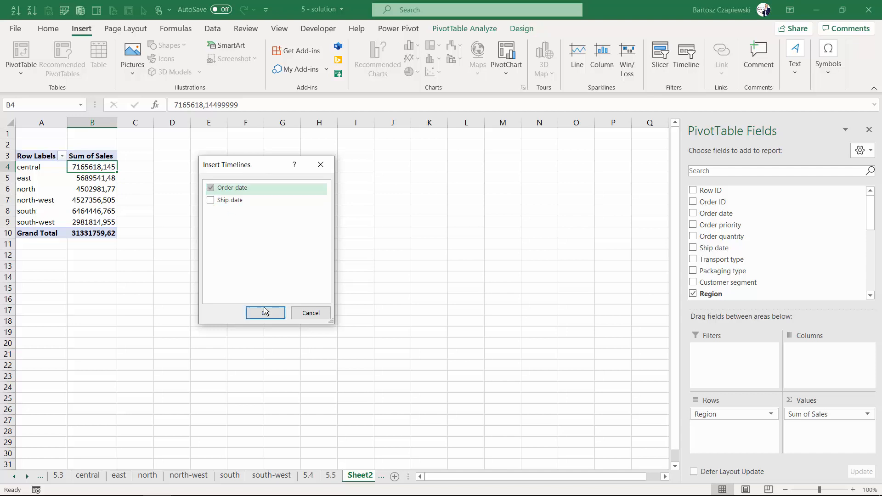
left_click(265, 313)
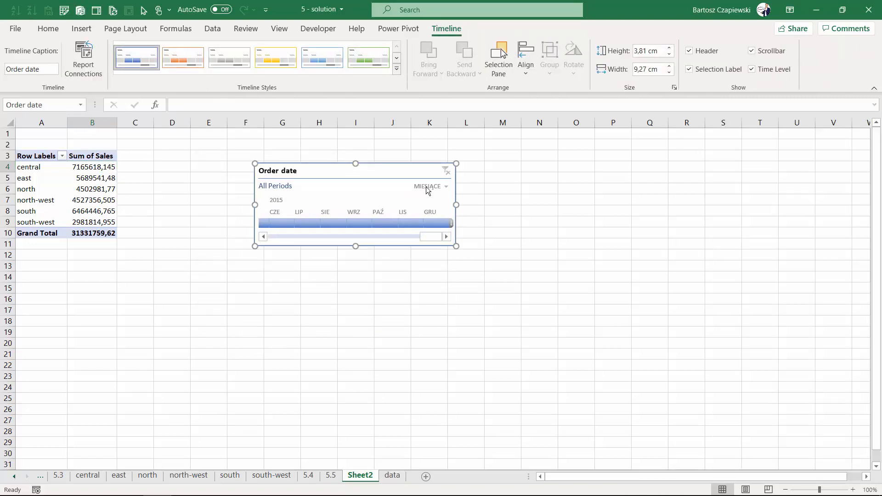
- Set the Order date timeline's time level to Years (LATA)
left_click(431, 186)
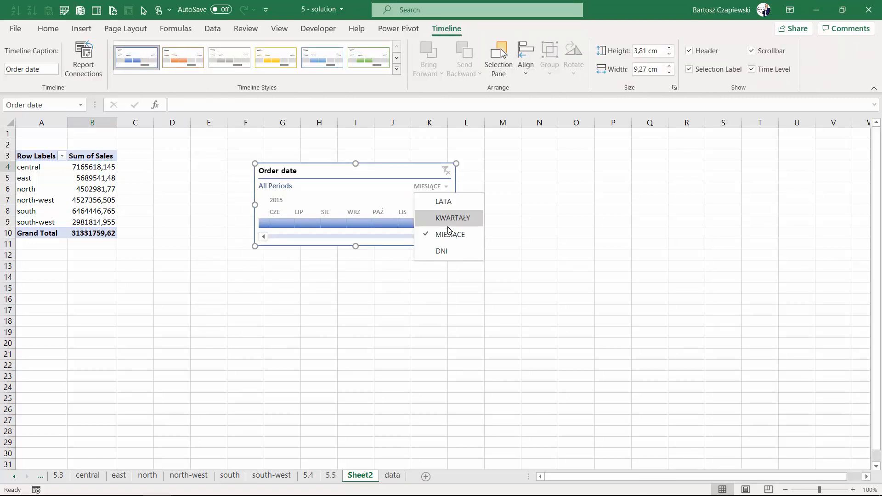
mouse_move(444, 201)
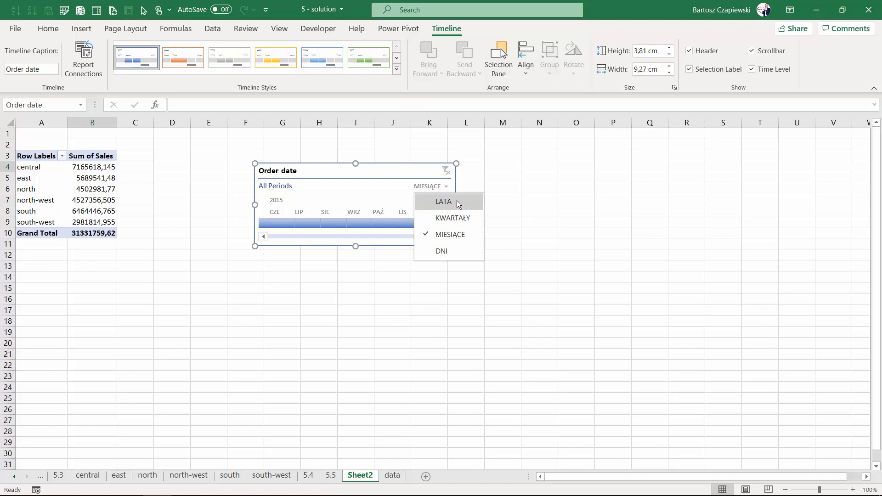
mouse_move(446, 202)
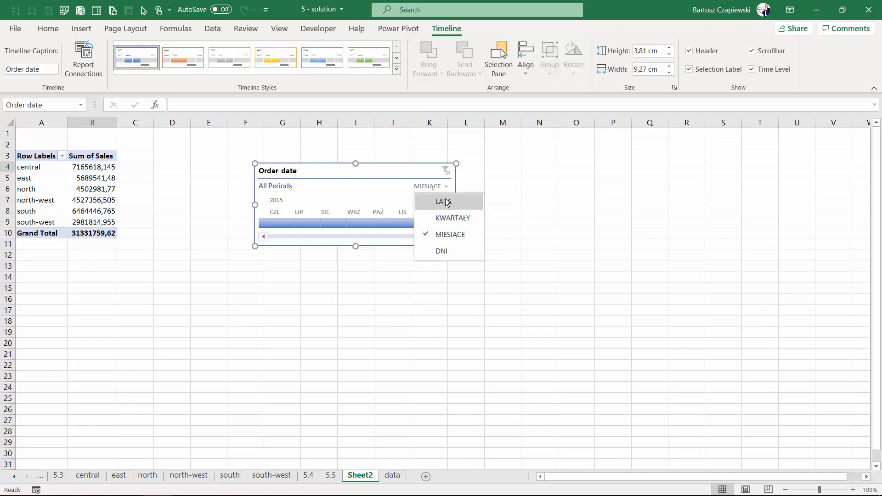
mouse_move(447, 203)
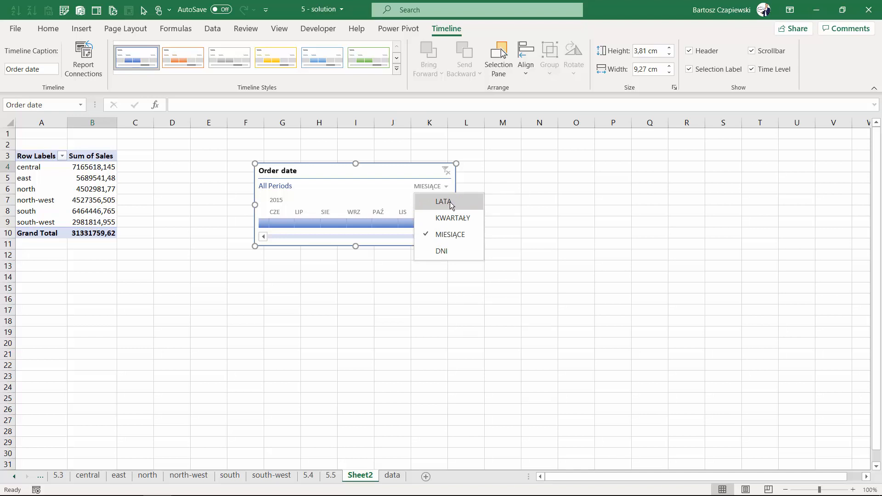
left_click(443, 201)
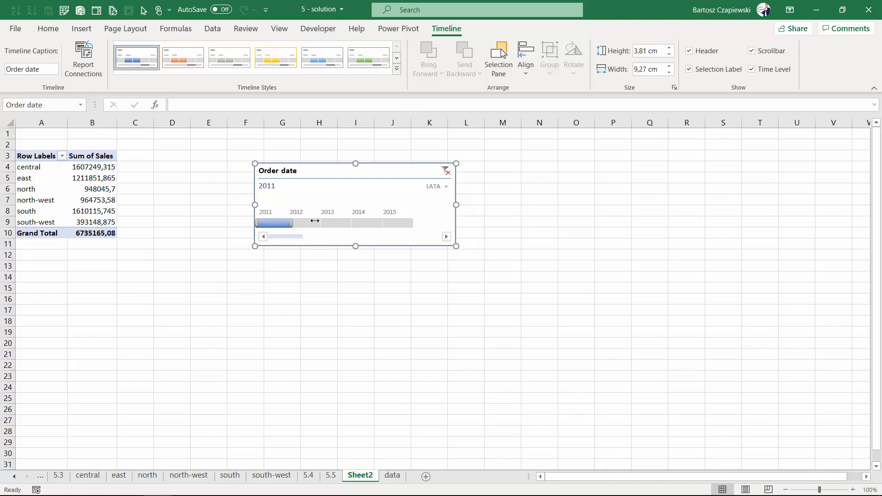
- Switch the timeline to quarters, widen it, and select Q3 2011 (total 1,598,396.8)
left_click_drag(276, 224, 315, 223)
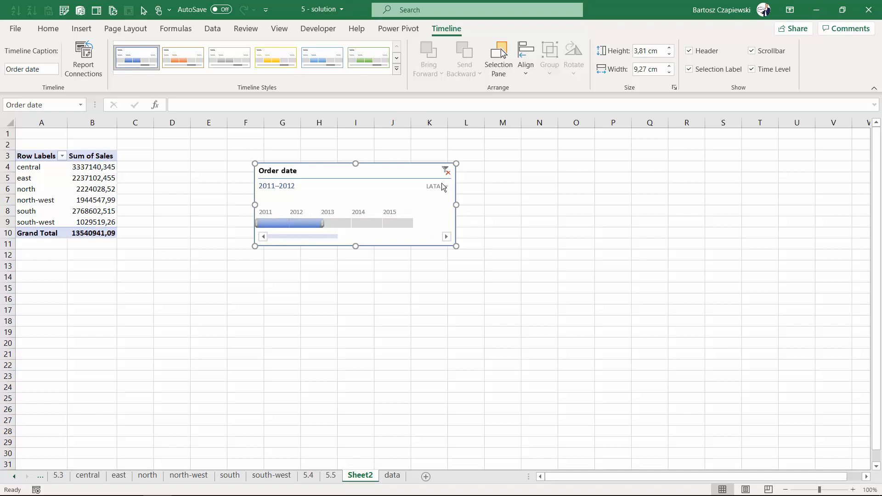
left_click(445, 186)
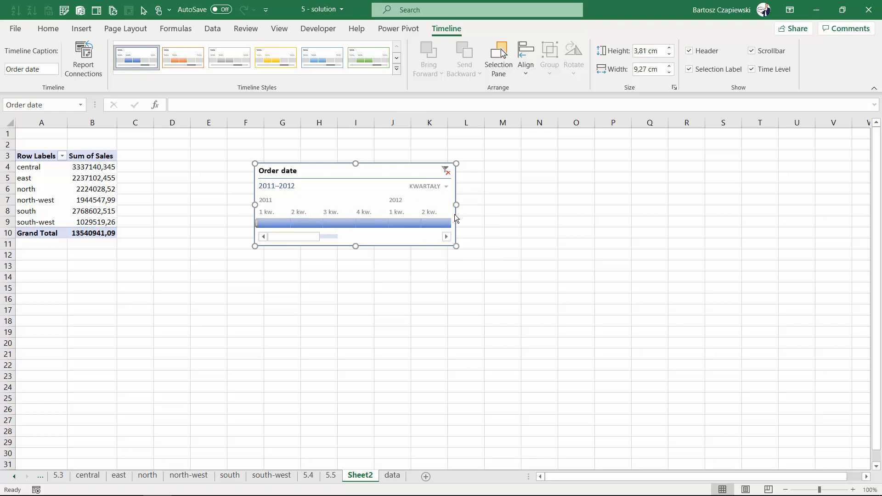
left_click_drag(455, 204, 652, 203)
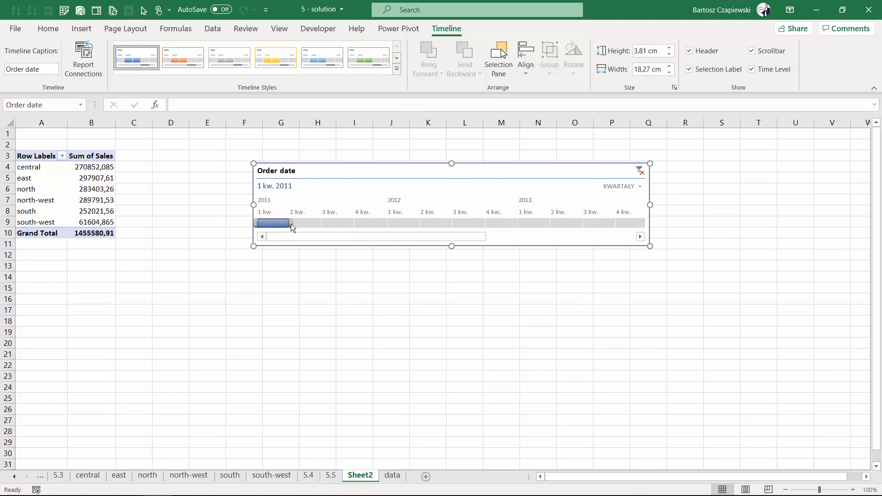
left_click(297, 224)
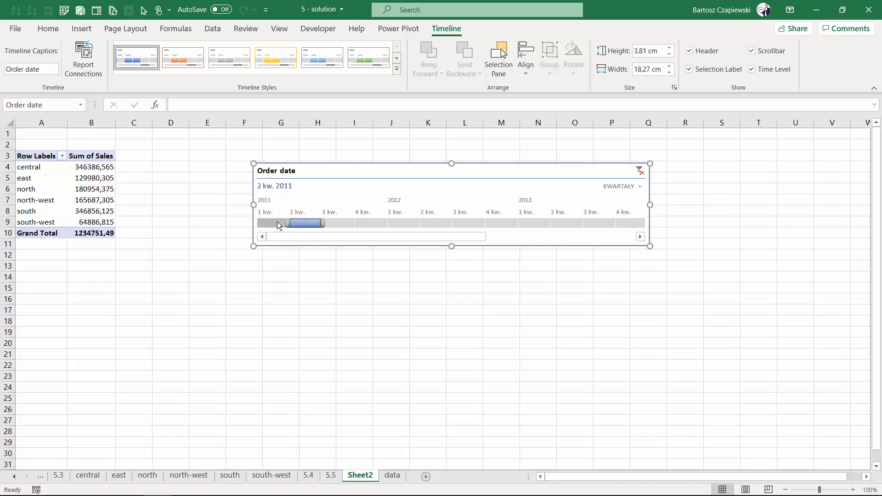
left_click(264, 222)
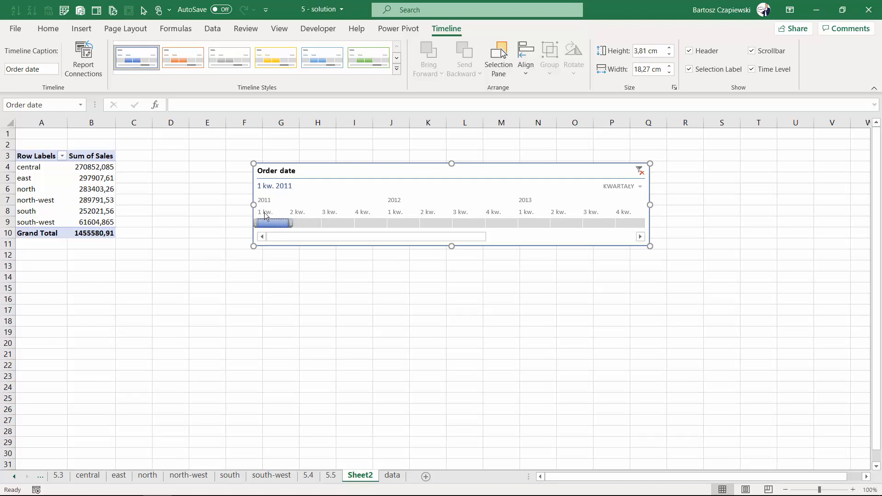
mouse_move(334, 221)
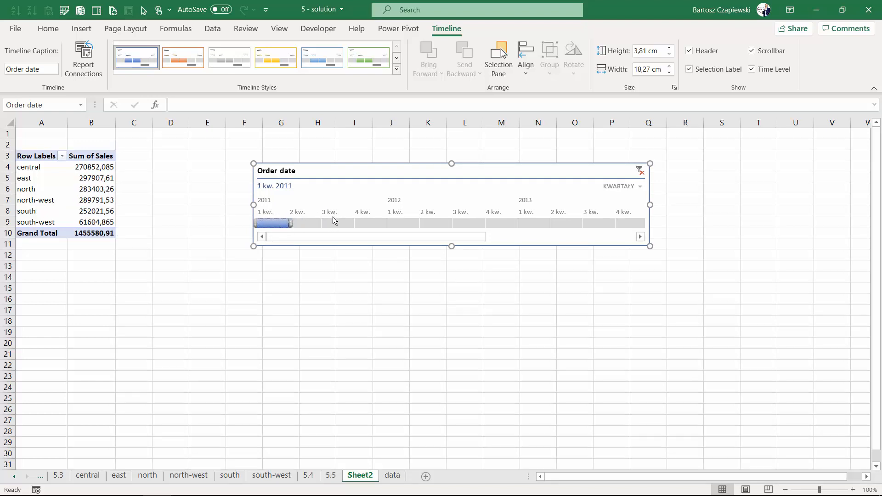
left_click(330, 222)
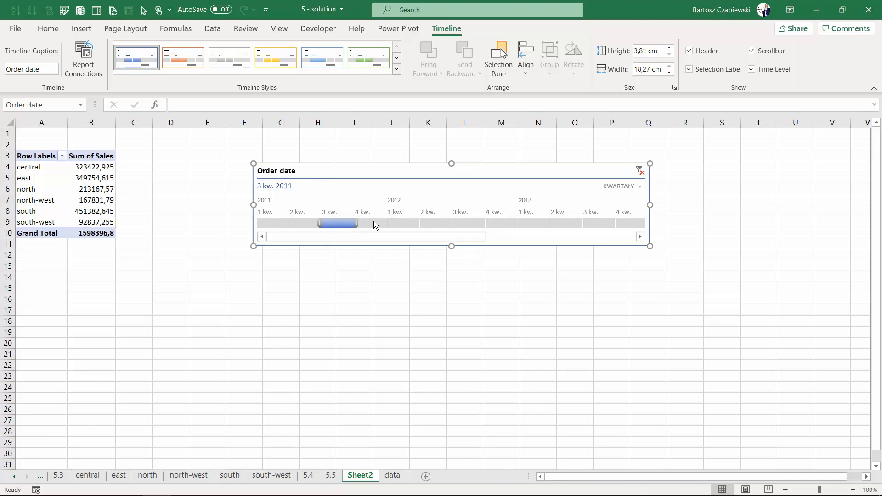
- Change the timeline level to months, then to days, restoring the 31,331,759.62 total
left_click(621, 186)
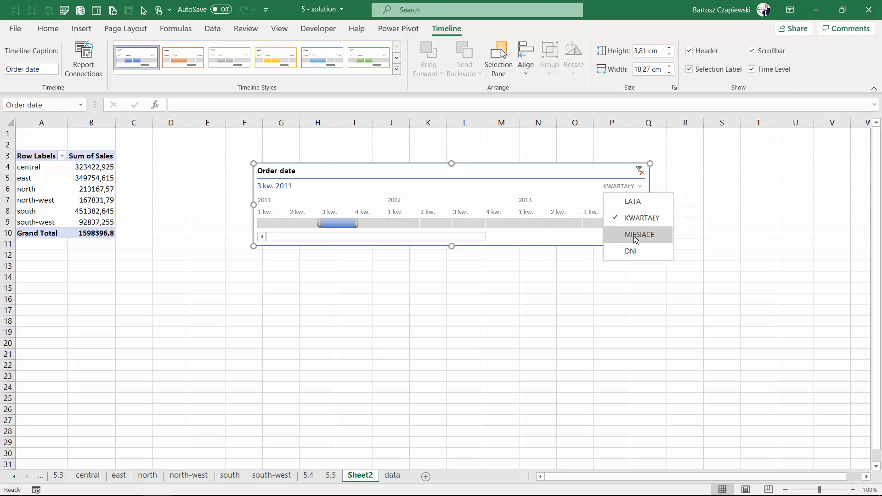
left_click(640, 235)
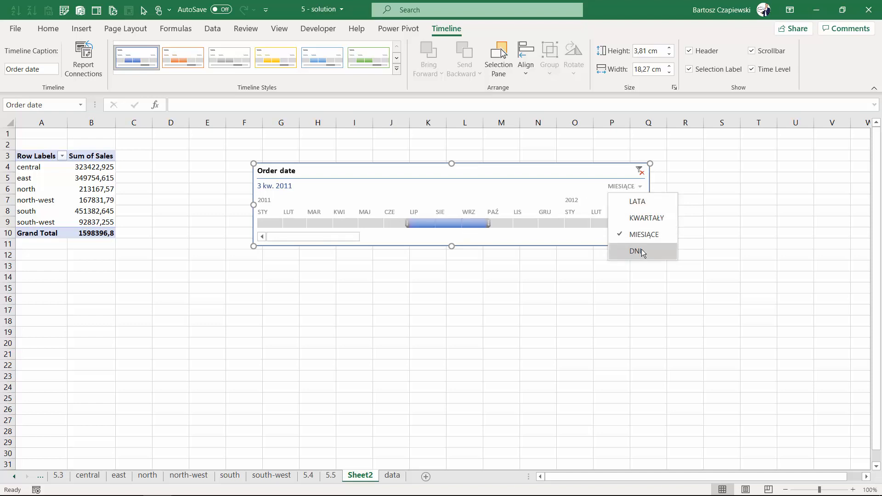
left_click(635, 251)
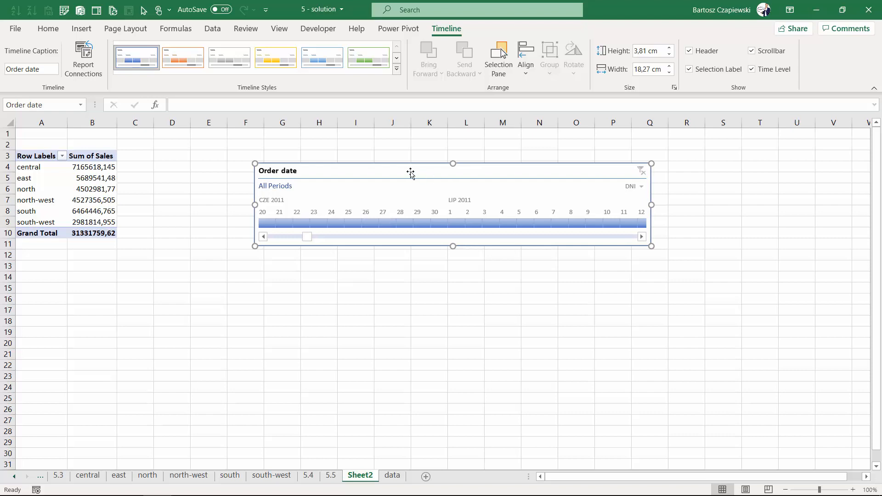
mouse_move(406, 172)
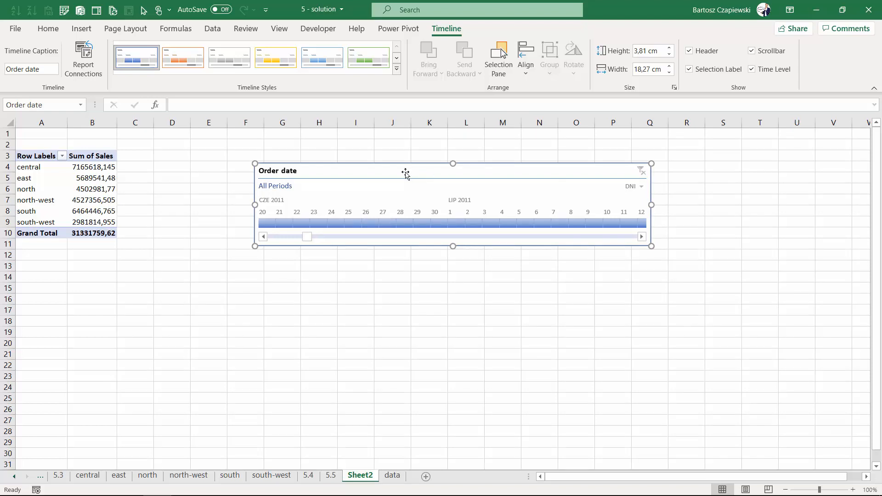
right_click(406, 172)
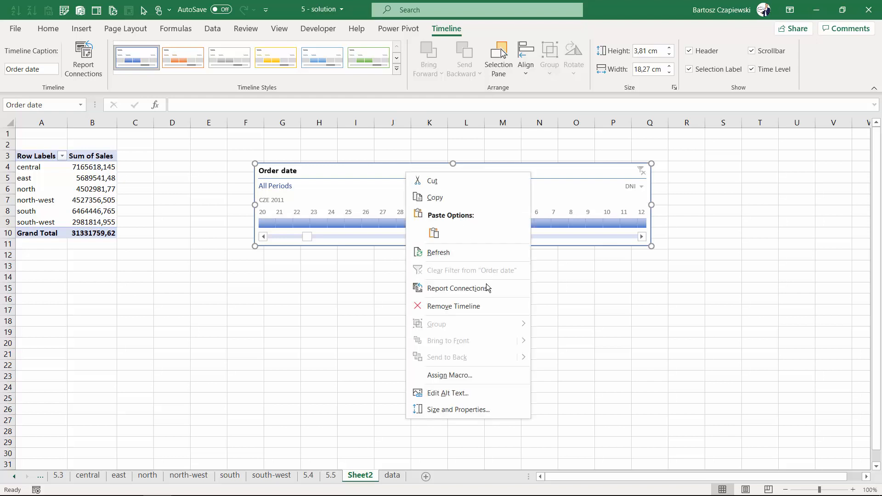
mouse_move(457, 288)
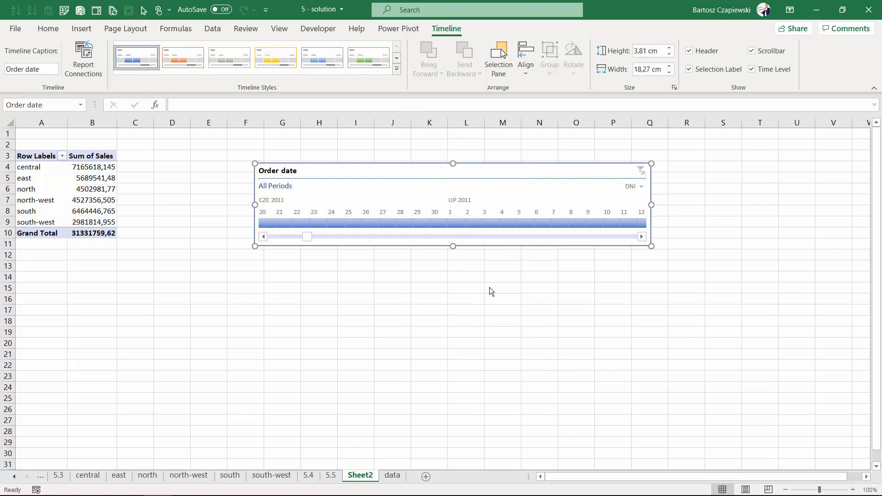
left_click(83, 57)
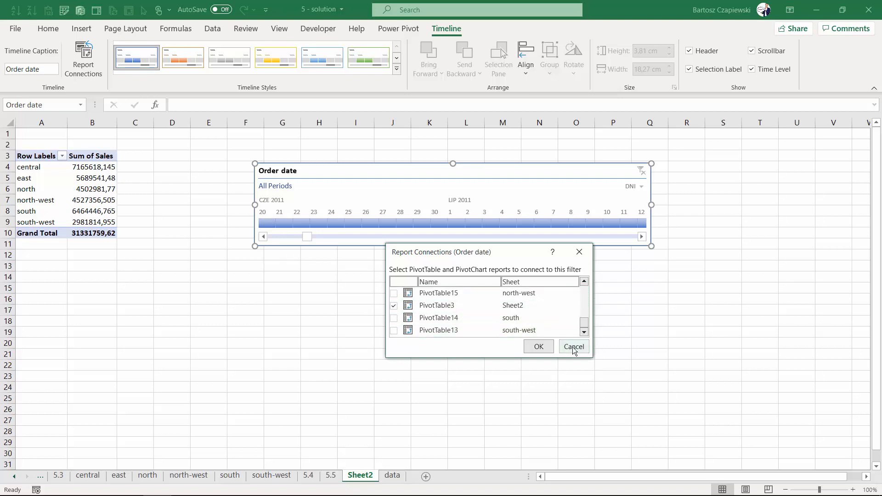
left_click(573, 346)
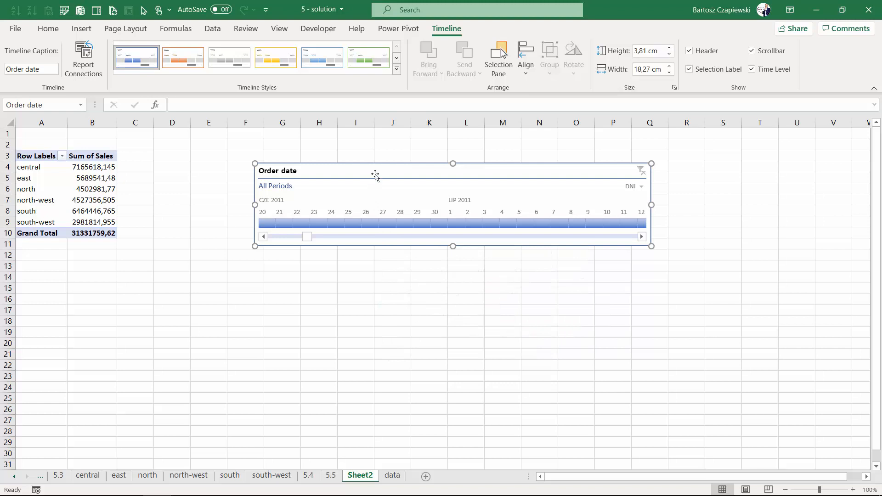
left_click(635, 186)
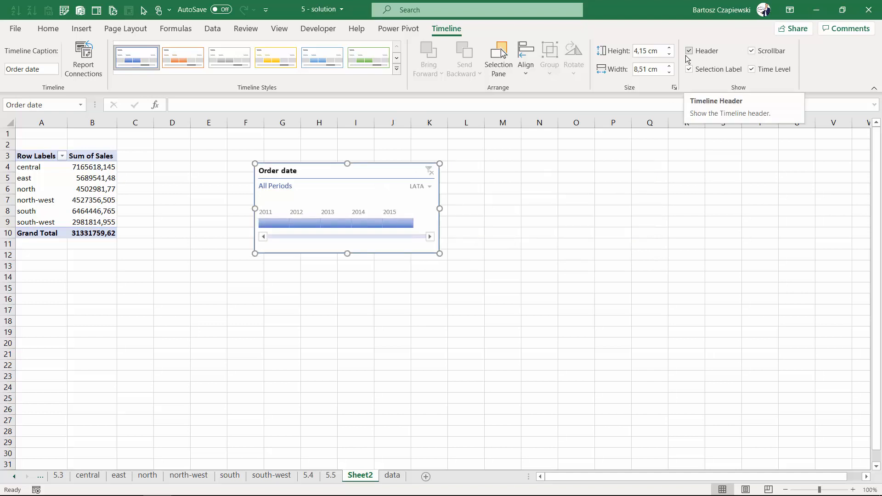
- Select 2014 on the timeline and hide its time level display
left_click(359, 223)
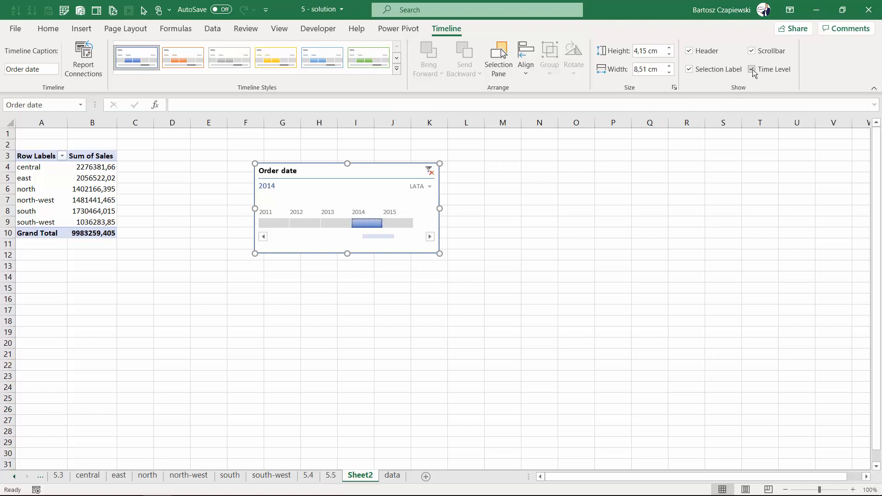
left_click(751, 69)
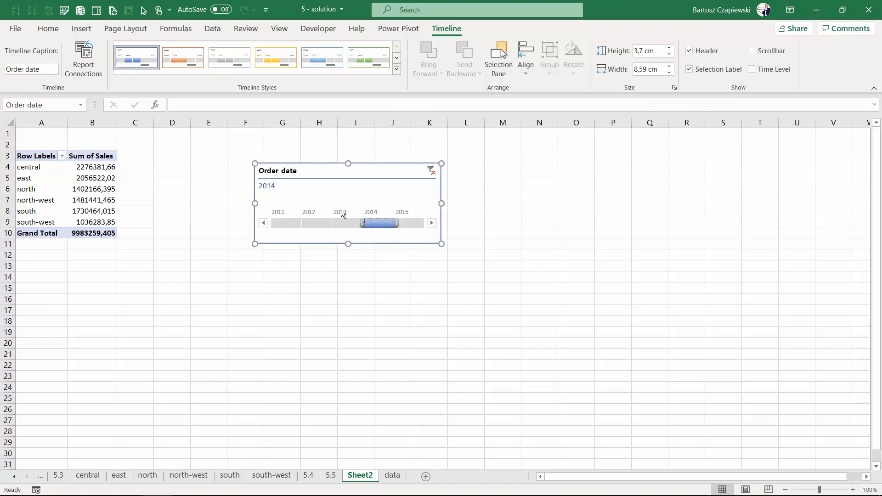
left_click(92, 167)
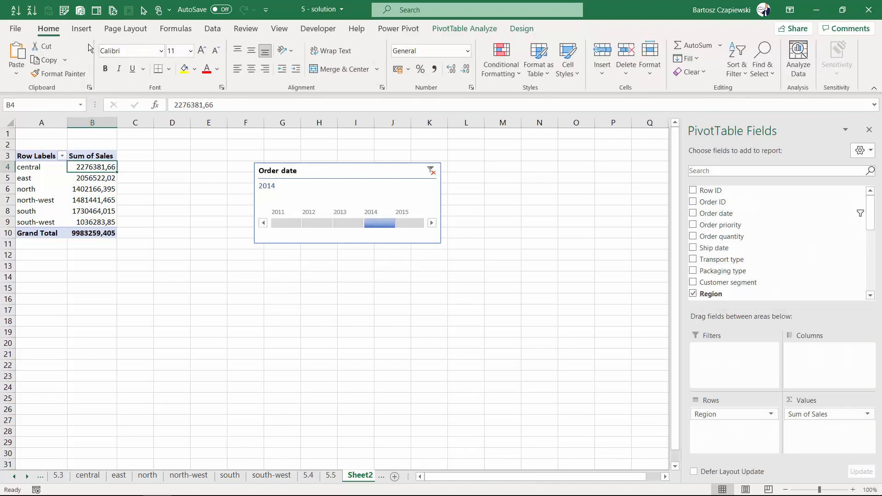
- Insert a Years slicer for the pivot table, listing 2011 through 2015
left_click(80, 29)
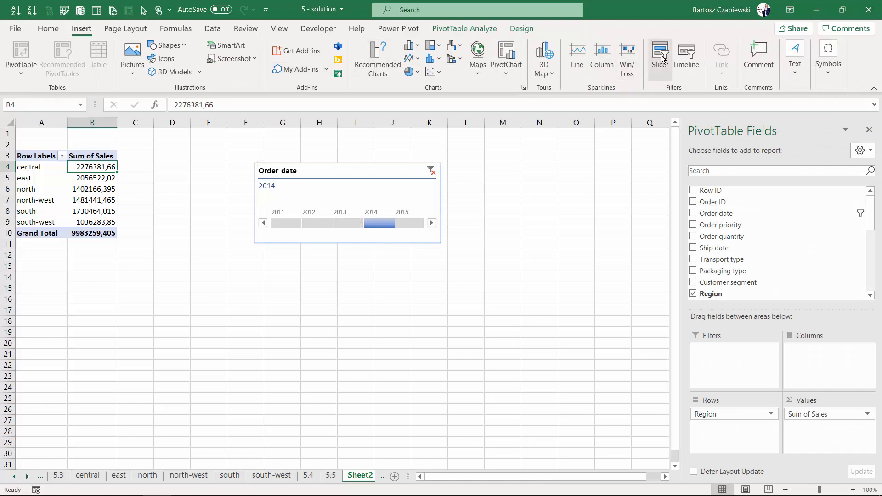
left_click(659, 53)
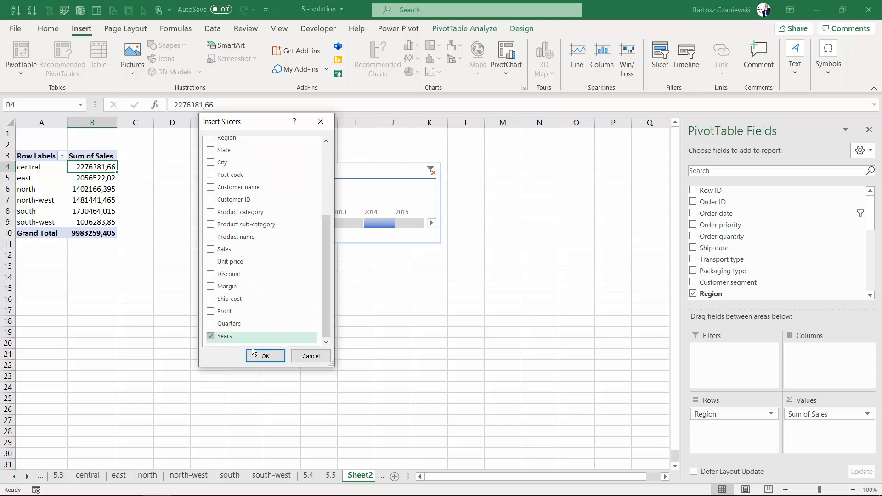
left_click(265, 355)
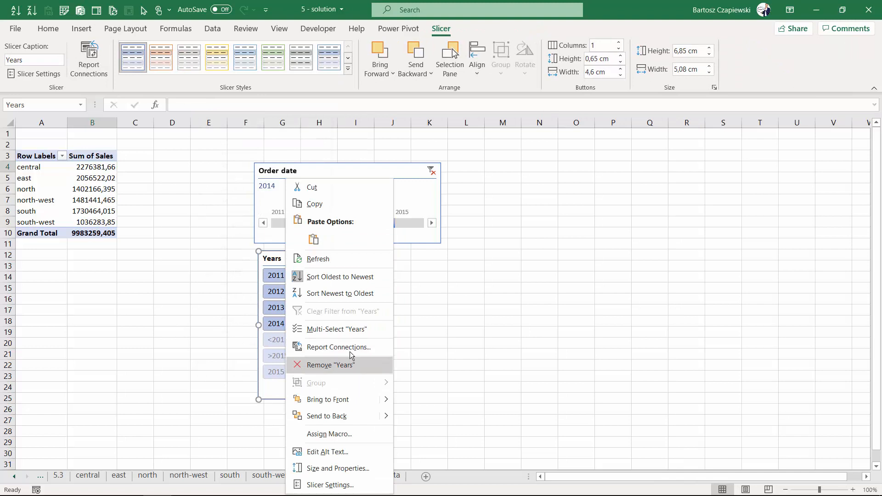
- Enable 'Hide items with no data' in the Years slicer settings and shrink the slicer
left_click(330, 484)
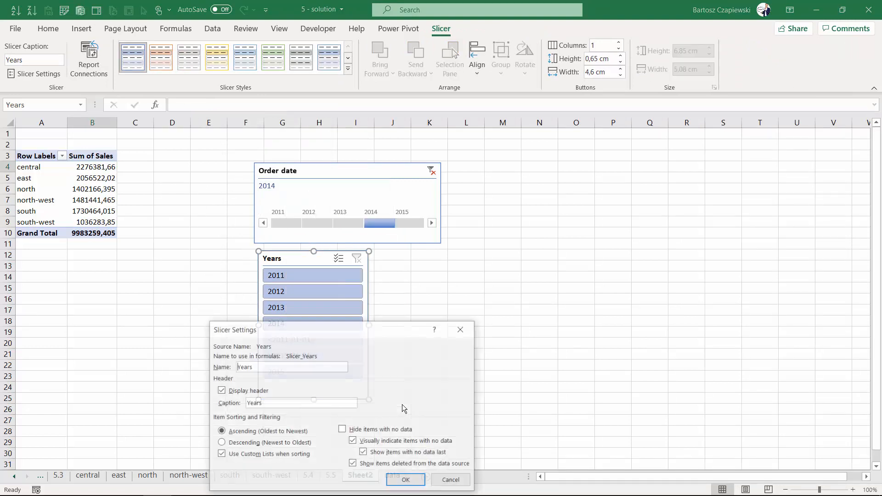
left_click(341, 429)
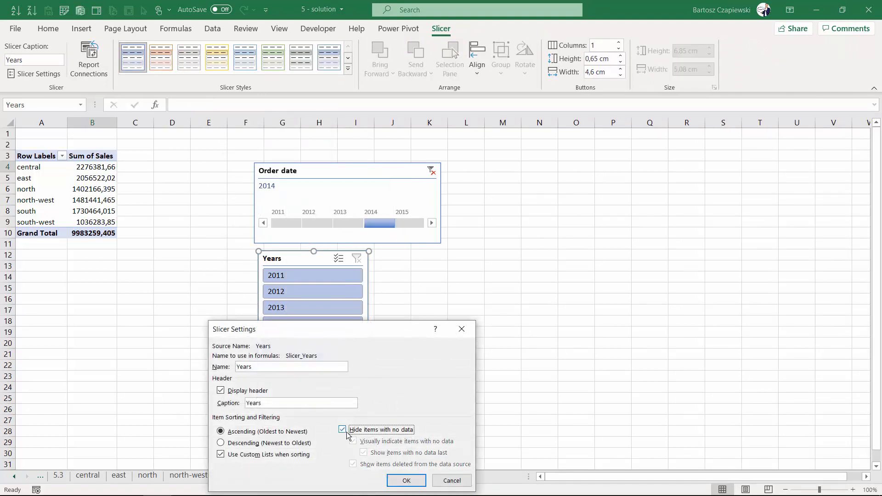
left_click(406, 480)
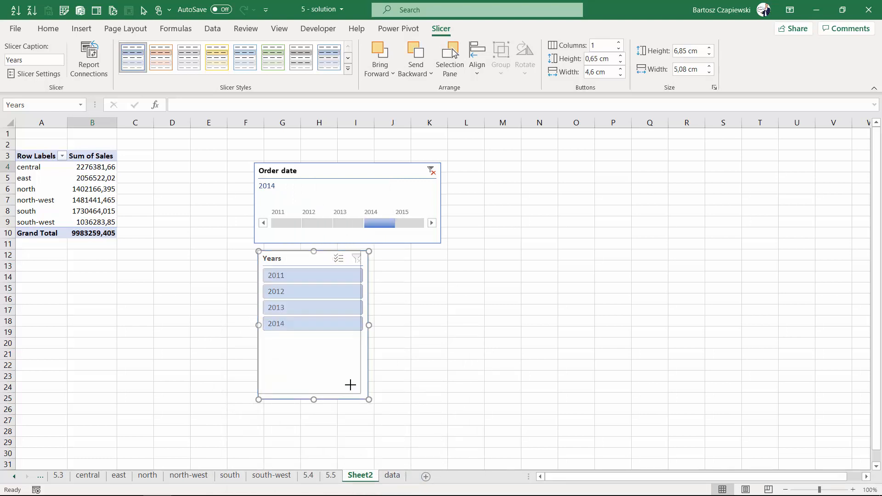
left_click_drag(369, 399, 348, 380)
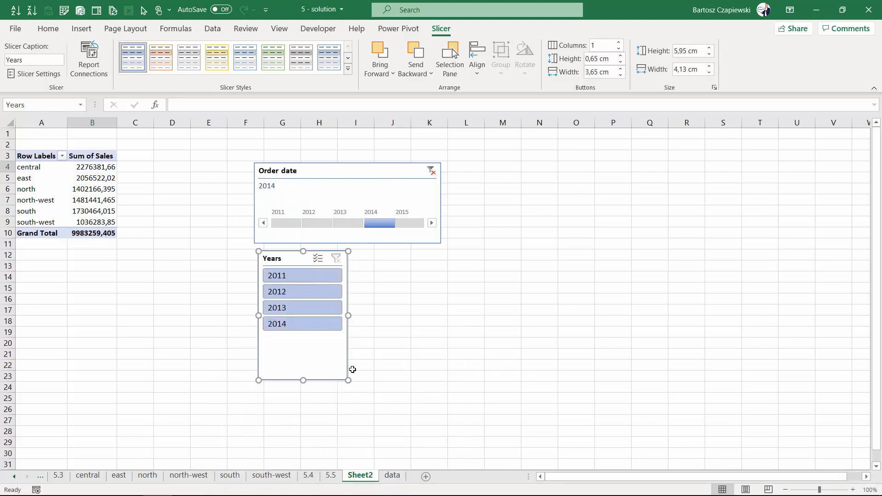
mouse_move(296, 209)
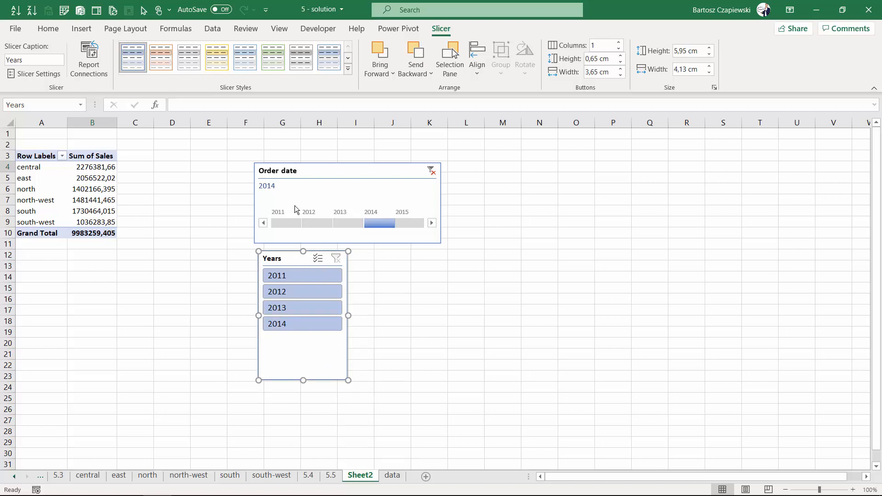